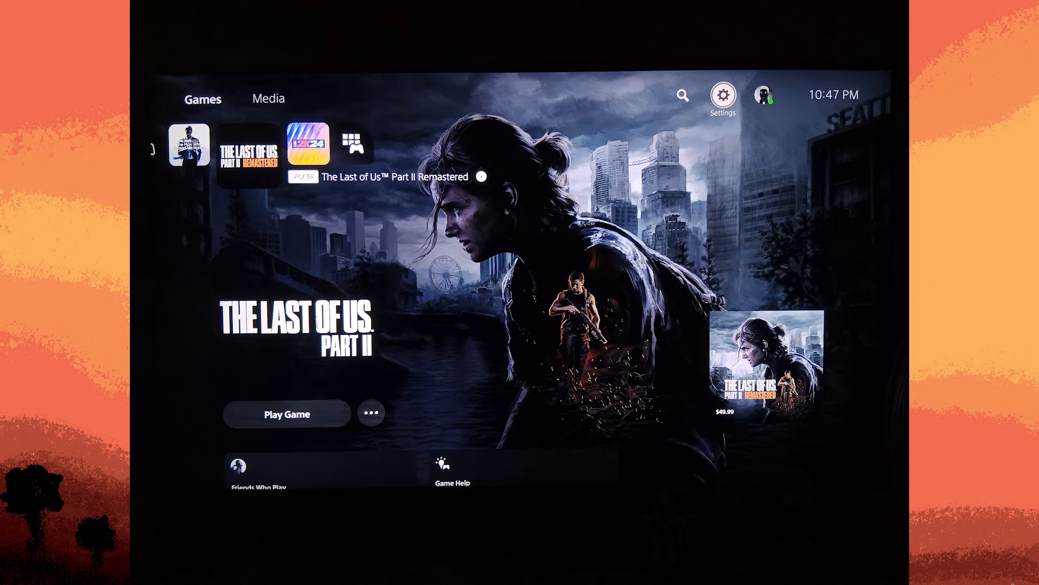
# Step: Go from the home screen into the console Settings and reach the Network page
pyautogui.click(722, 95)
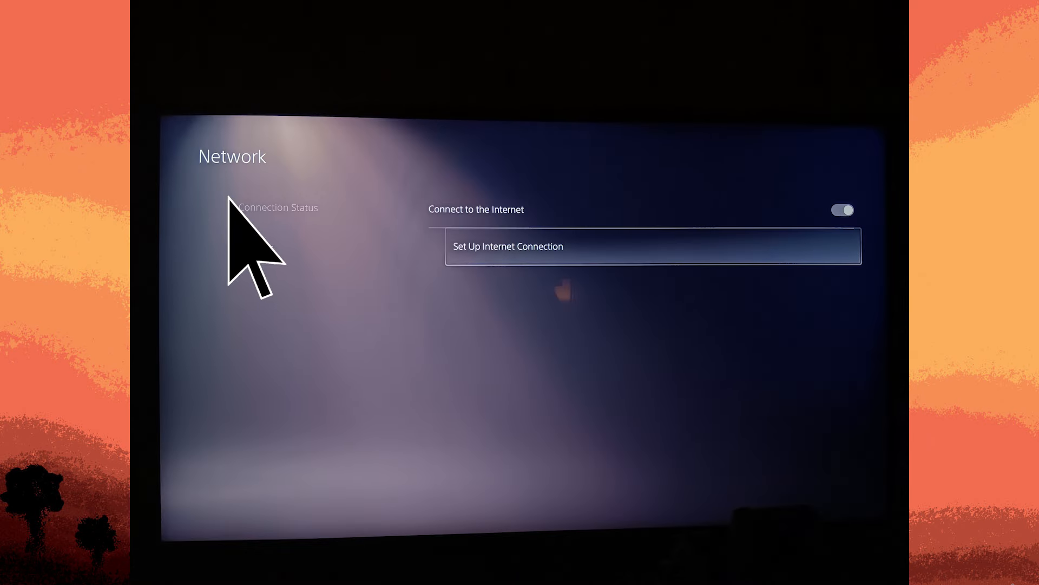
pyautogui.moveTo(478, 252)
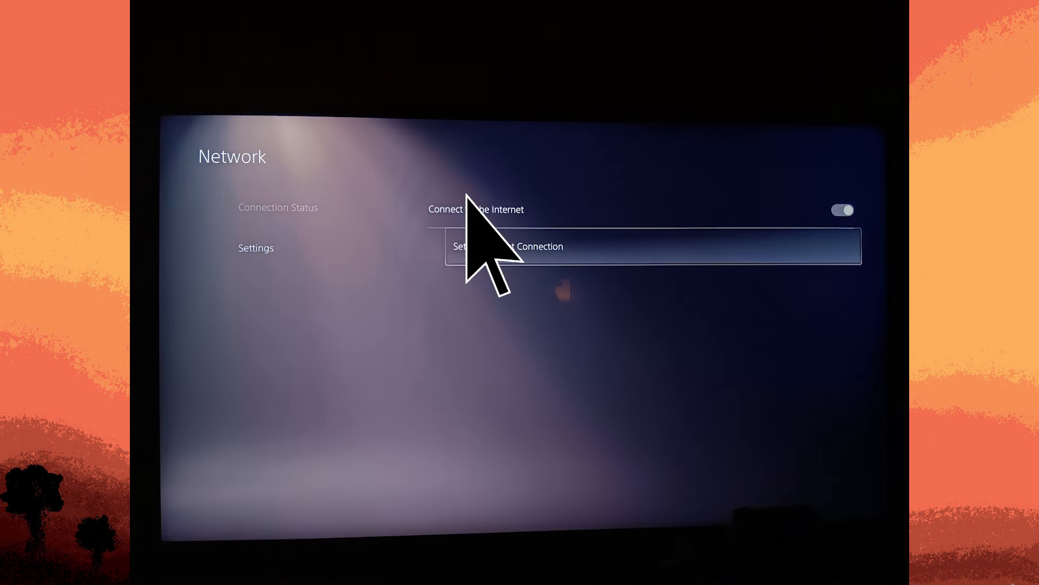
# Step: Start Set Up Internet Connection to list registered and nearby Wi-Fi networks
pyautogui.click(517, 246)
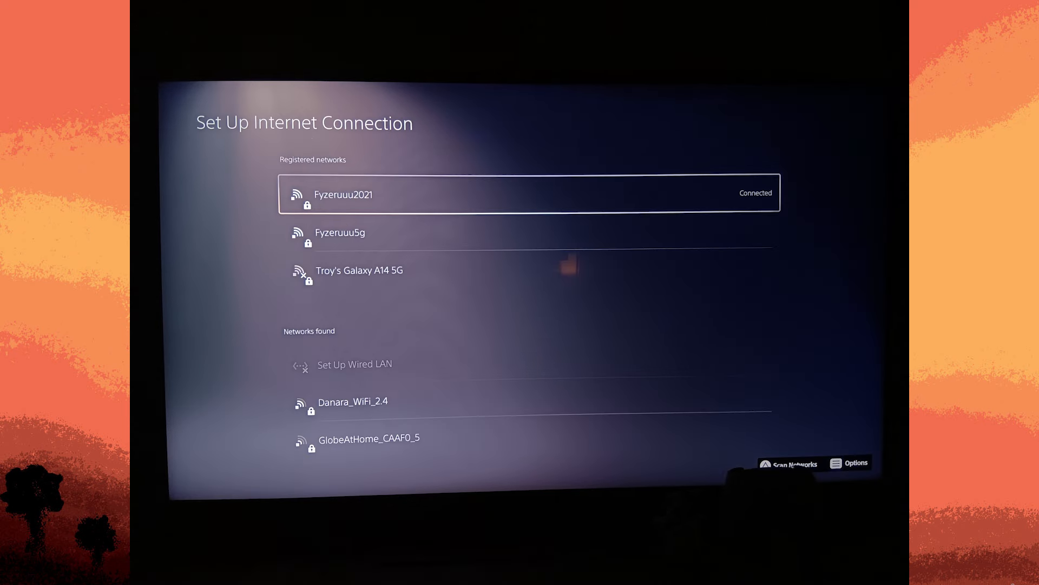
pyautogui.moveTo(842, 457)
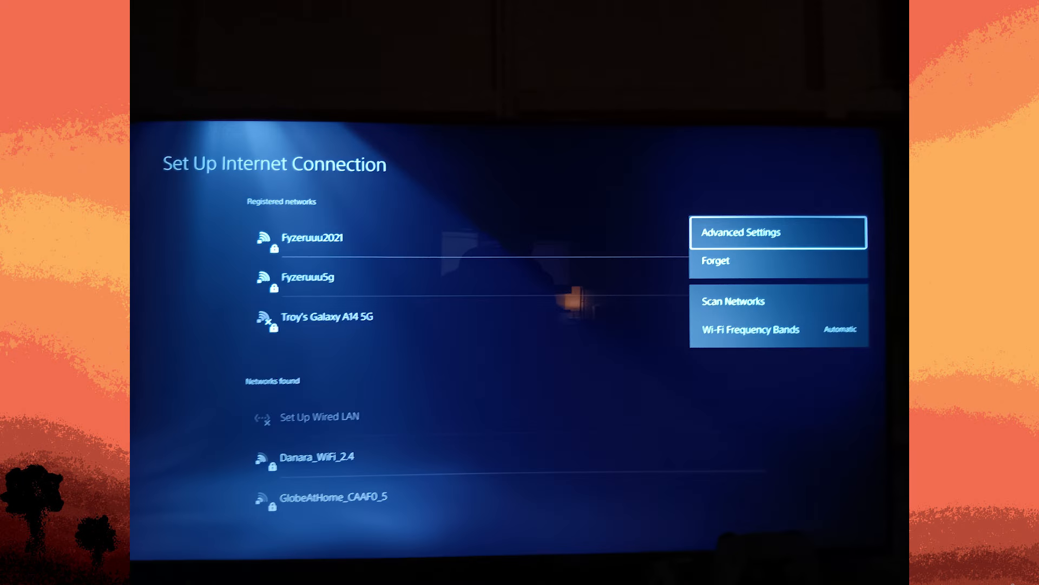
pyautogui.moveTo(712, 232)
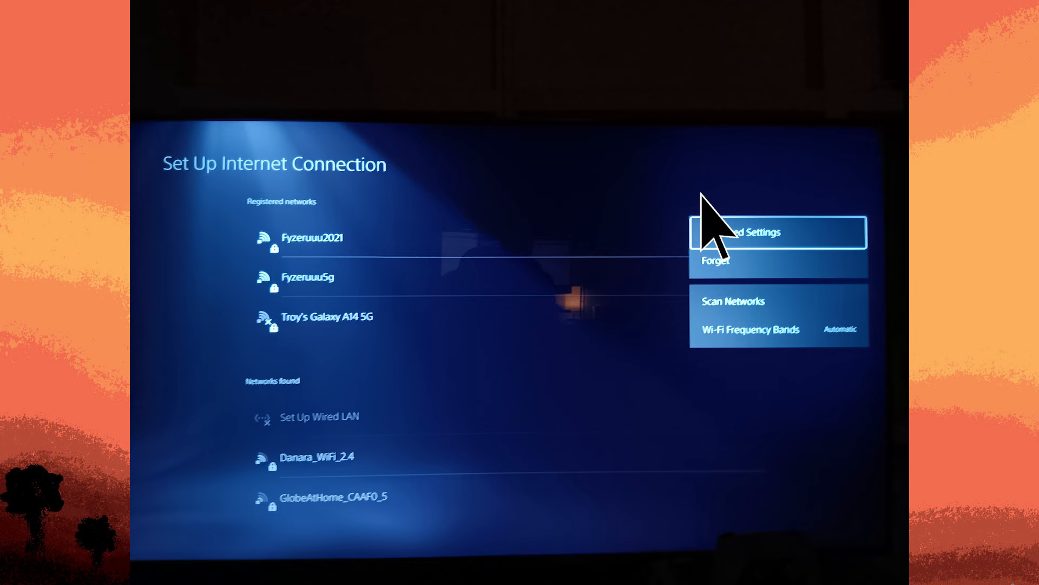
# Step: In the connected network's Advanced Settings, set DNS to Manual with 8.8.8.8 and 8.8.4.4
pyautogui.click(735, 232)
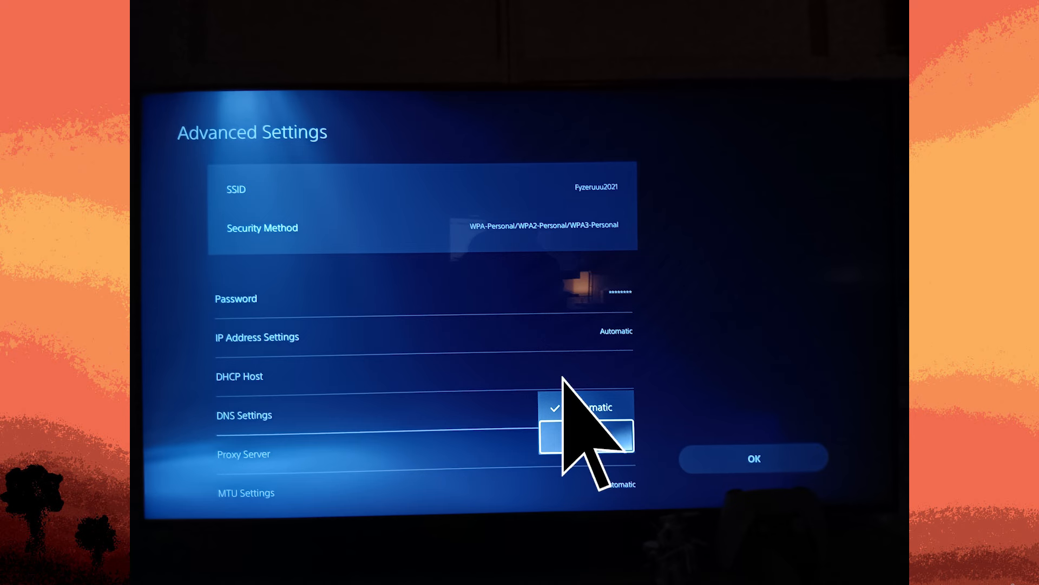
pyautogui.click(583, 437)
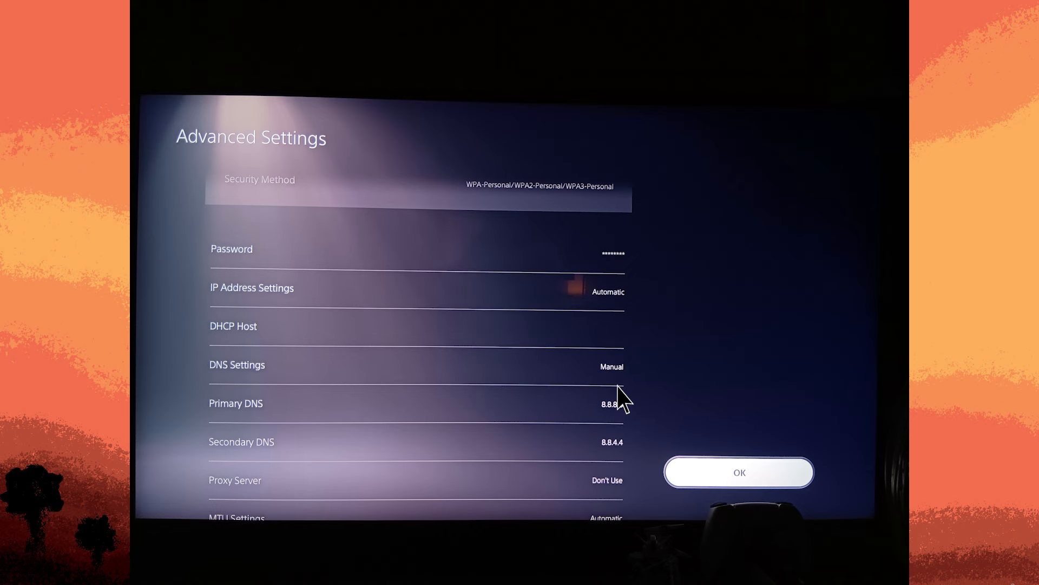
pyautogui.moveTo(590, 451)
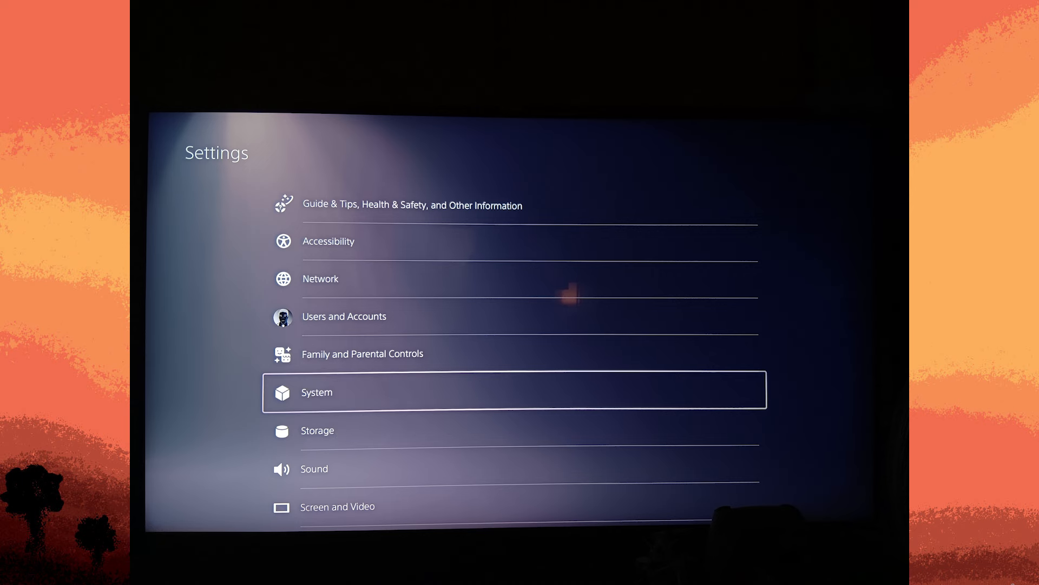
# Step: Go to System > System Software and bring up System Software Update and Settings
pyautogui.click(317, 392)
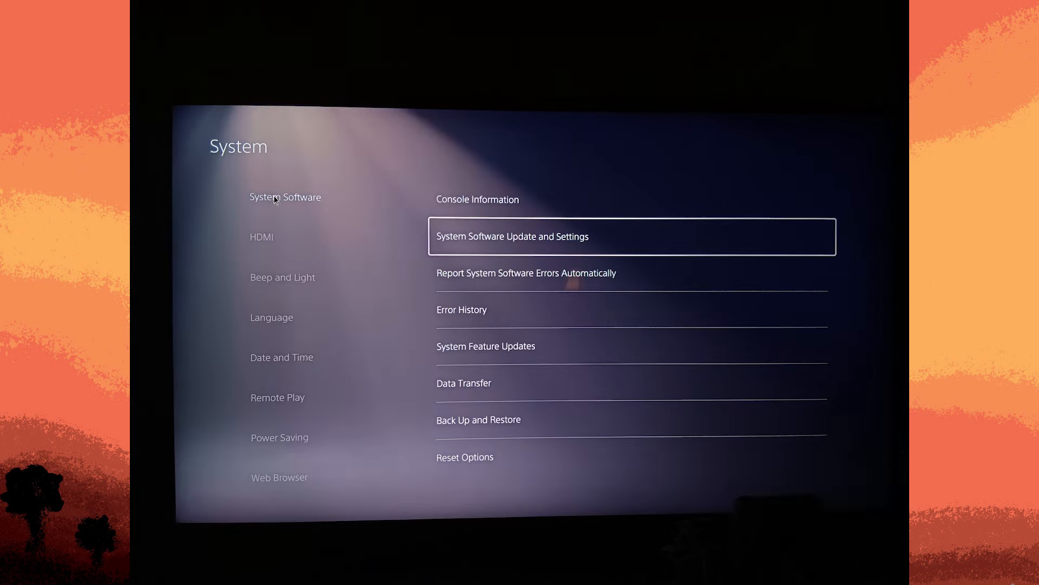
pyautogui.moveTo(457, 232)
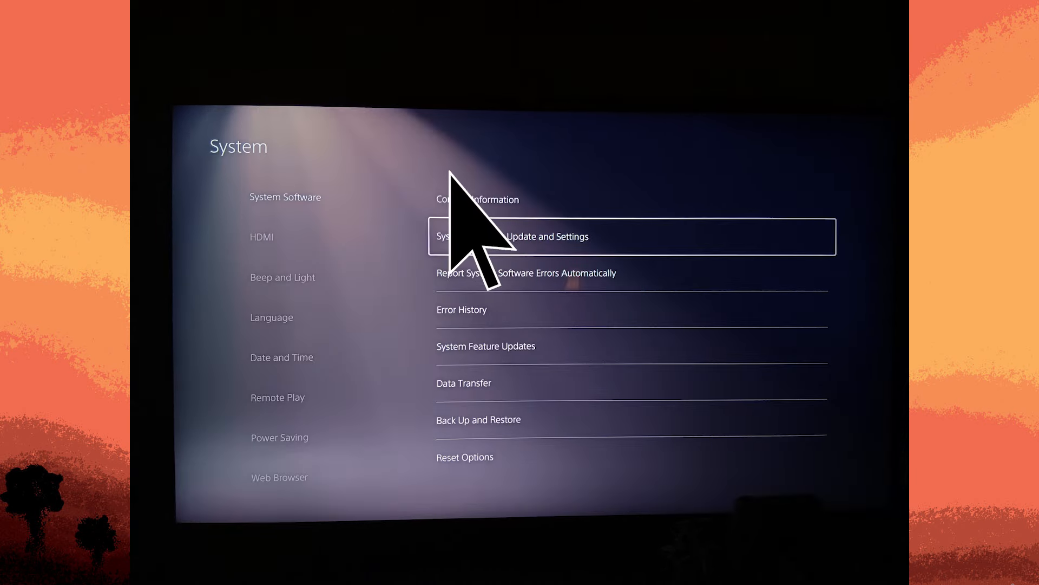
pyautogui.click(546, 236)
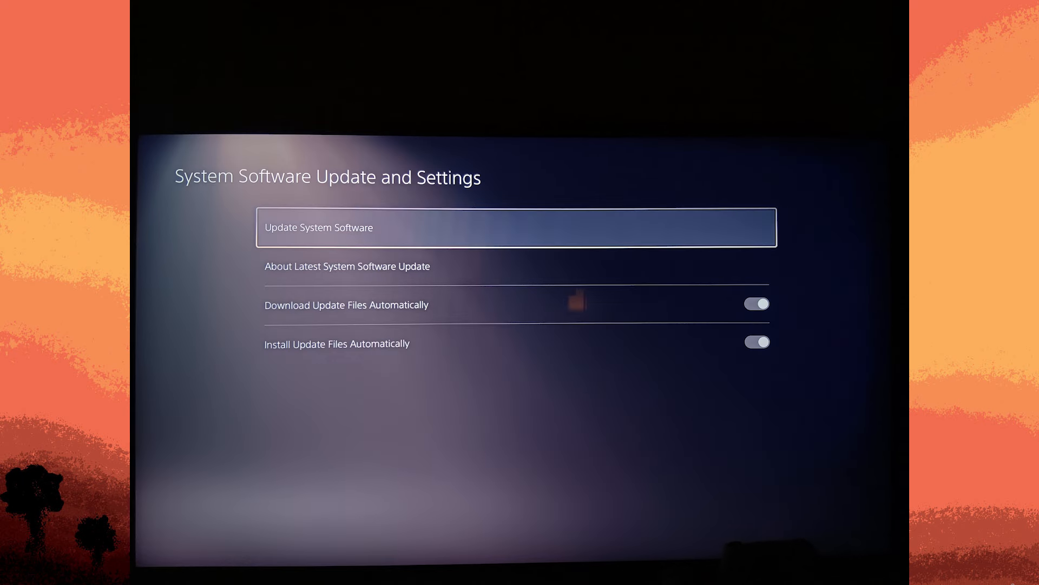